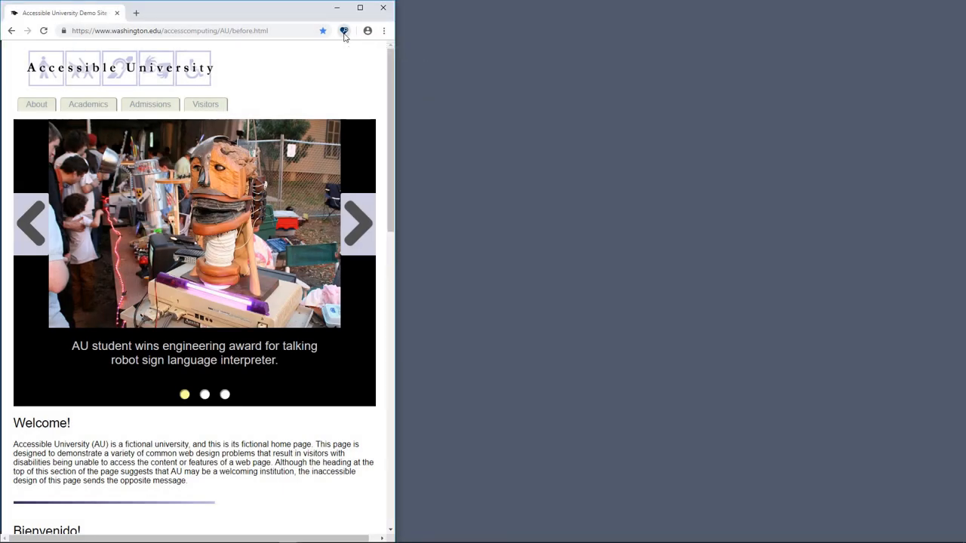
Open the Accessibility Insights for Web launch pad from the Chrome toolbar icon
{"action": "left_click", "coordinate": [344, 30]}
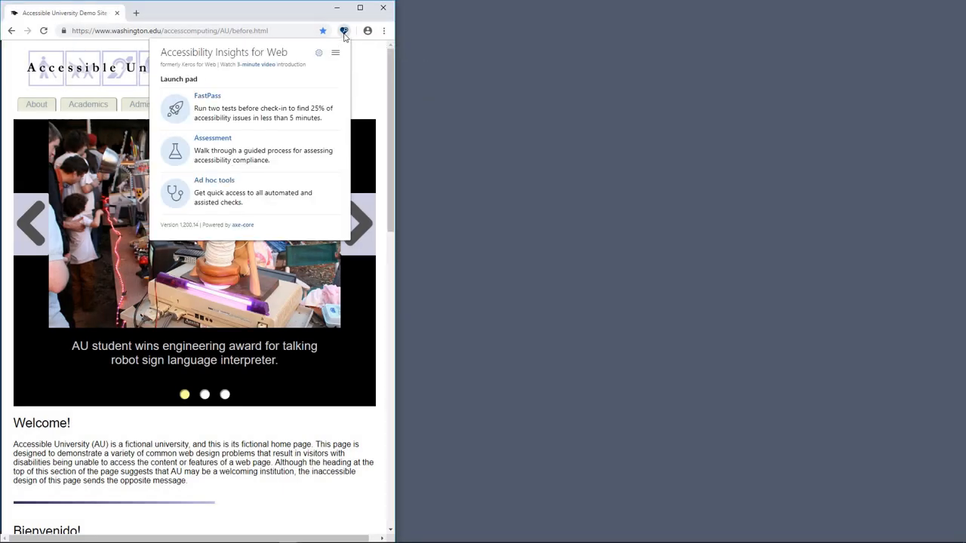
{"action": "mouse_move", "coordinate": [228, 100]}
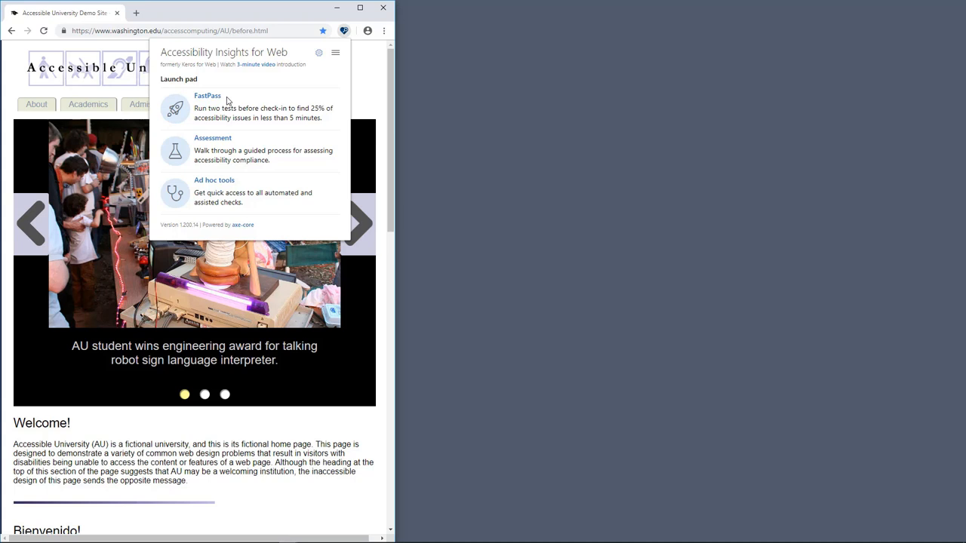
{"action": "mouse_move", "coordinate": [237, 141]}
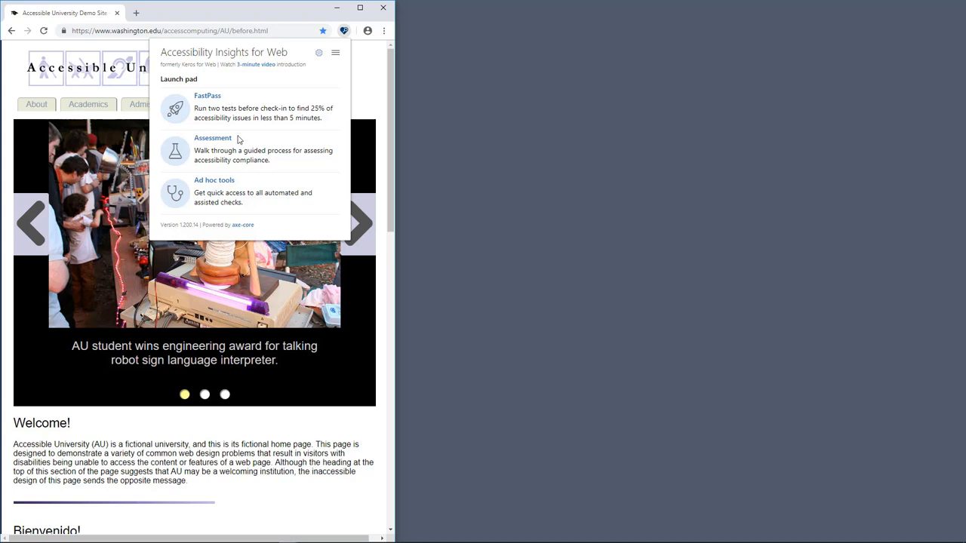
{"action": "mouse_move", "coordinate": [237, 105]}
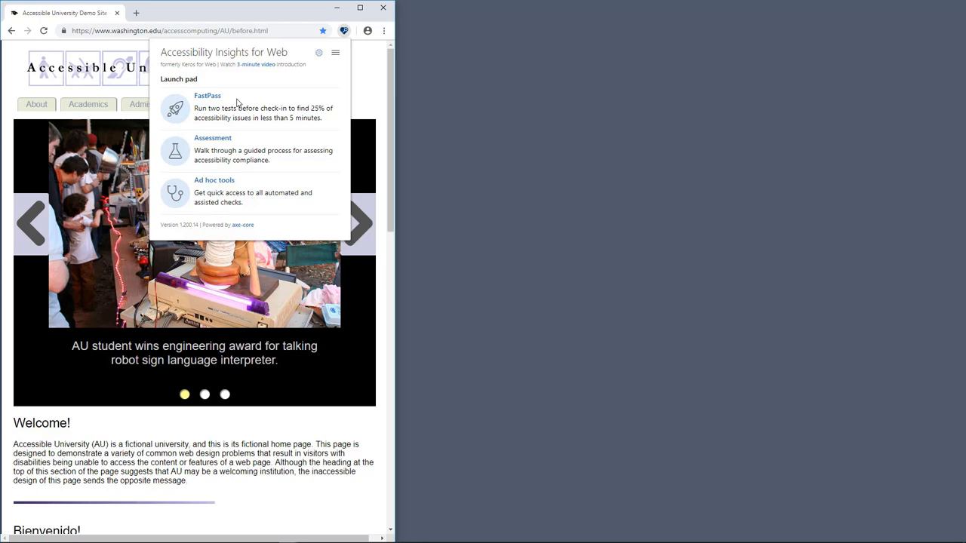
{"action": "mouse_move", "coordinate": [215, 98]}
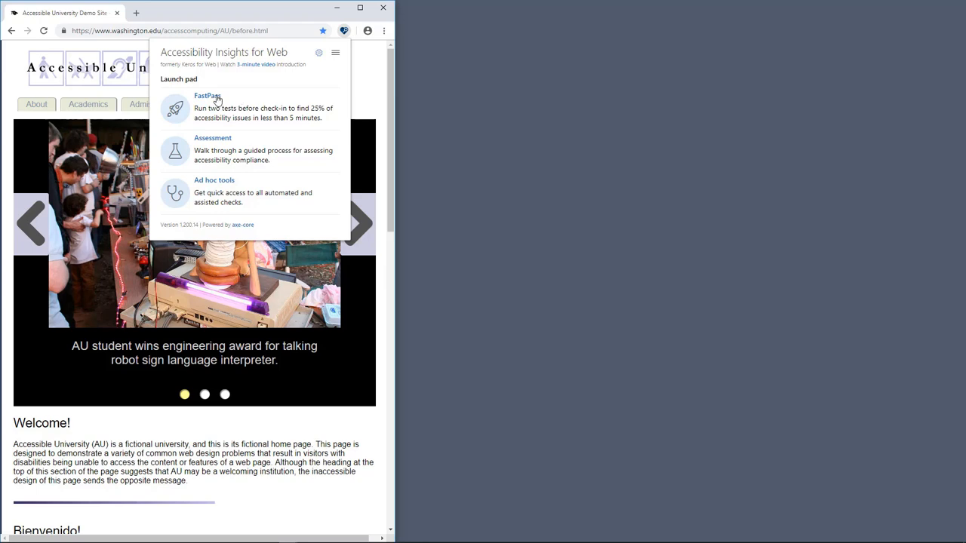
Run FastPass and view the left carousel arrow's missing alternate text failure details
{"action": "left_click", "coordinate": [205, 96]}
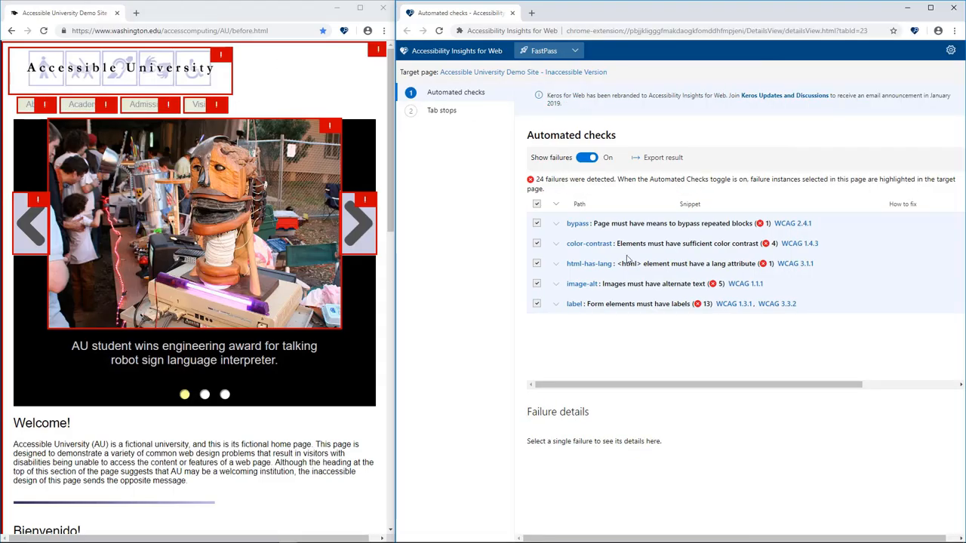
{"action": "mouse_move", "coordinate": [640, 306]}
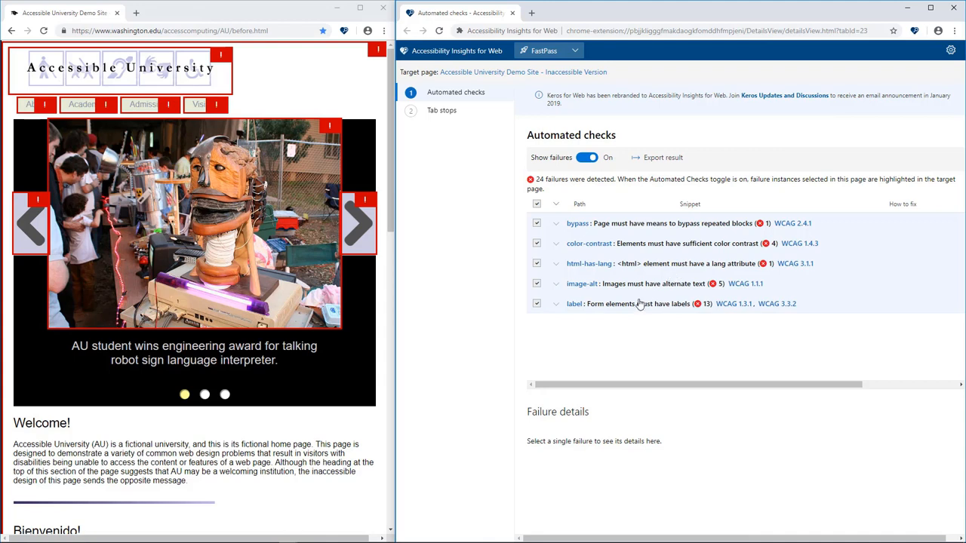
{"action": "mouse_move", "coordinate": [323, 129]}
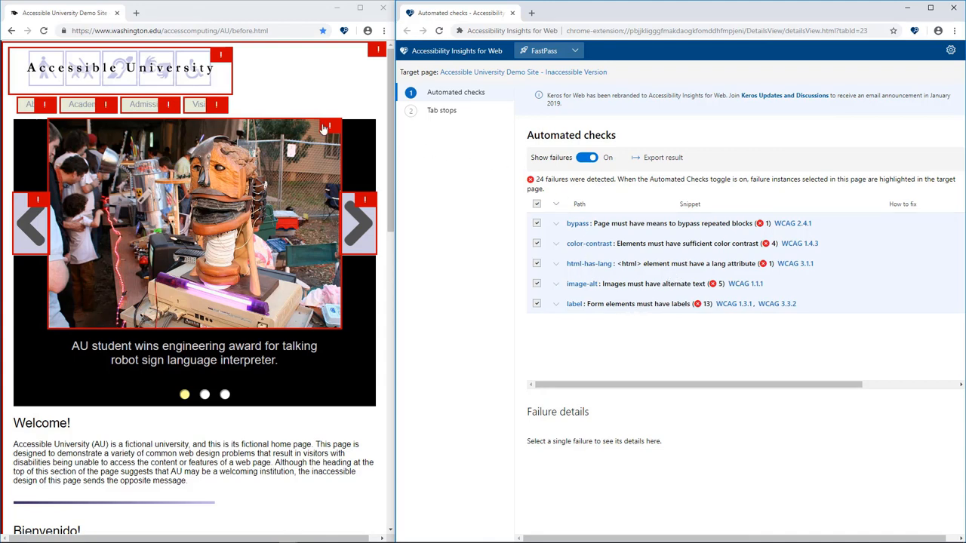
{"action": "left_click", "coordinate": [195, 104]}
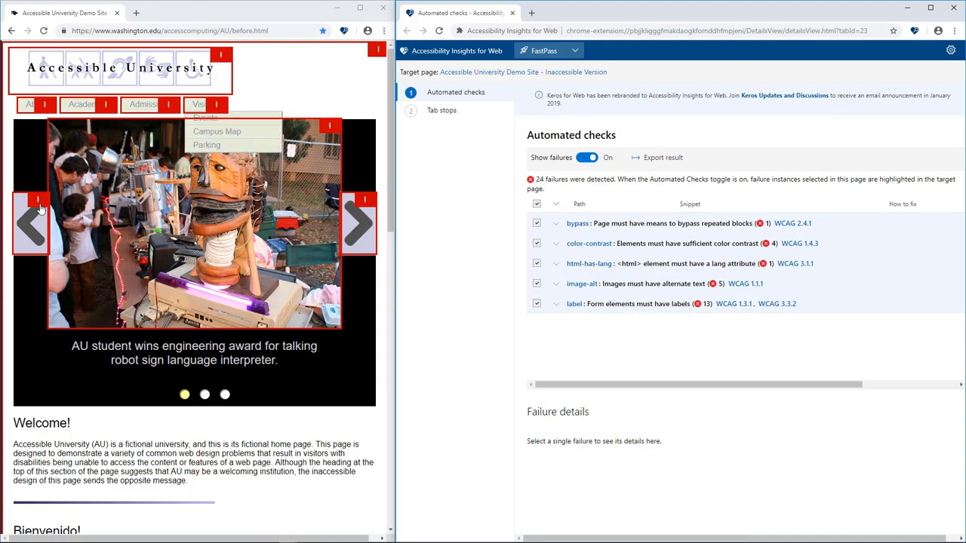
{"action": "mouse_move", "coordinate": [37, 215]}
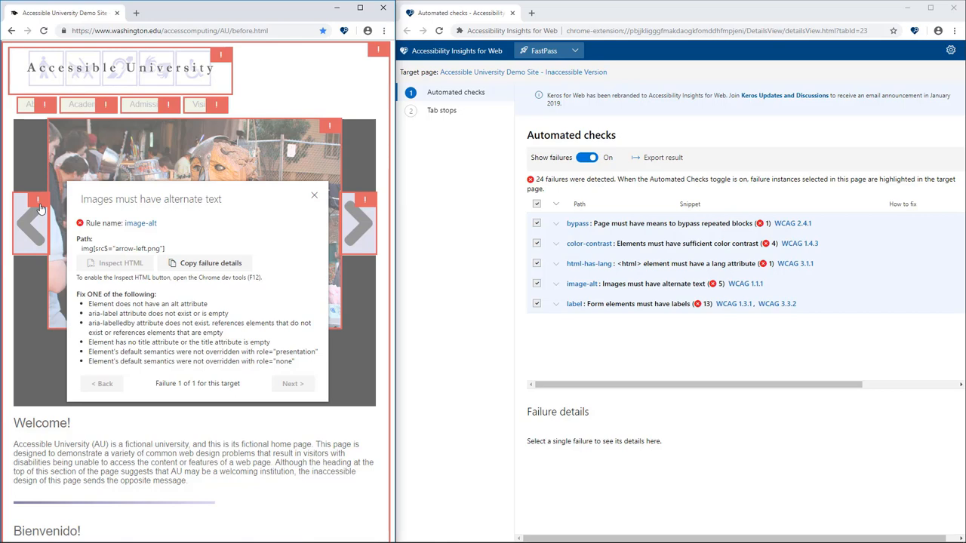
Inspect the arrow-left.png image in DevTools, then close DevTools and the failure dialog
{"action": "left_click", "coordinate": [121, 267]}
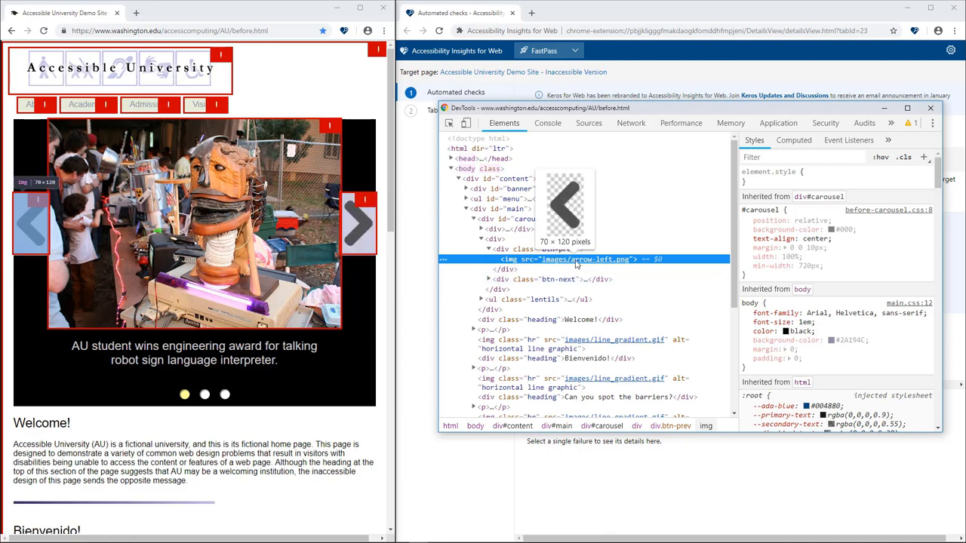
{"action": "mouse_move", "coordinate": [583, 259]}
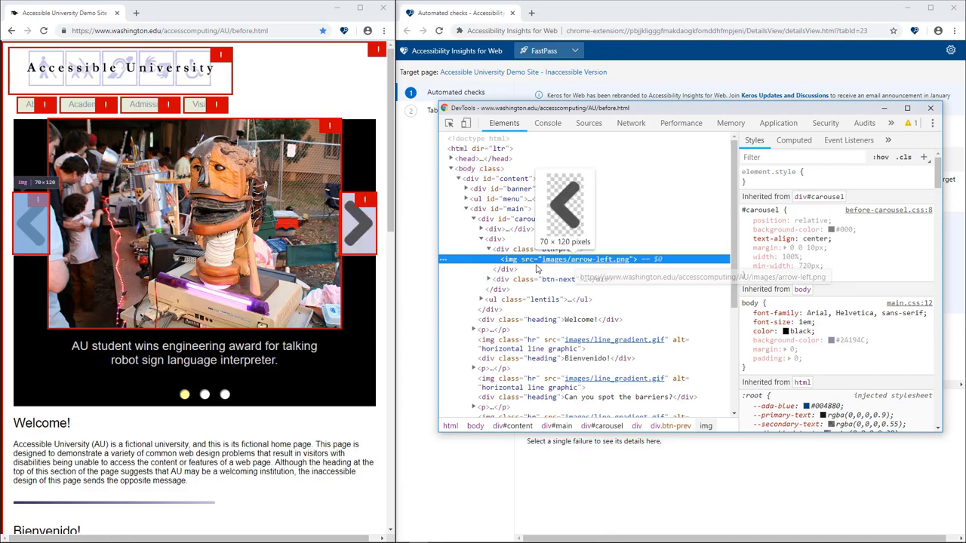
{"action": "mouse_move", "coordinate": [675, 210]}
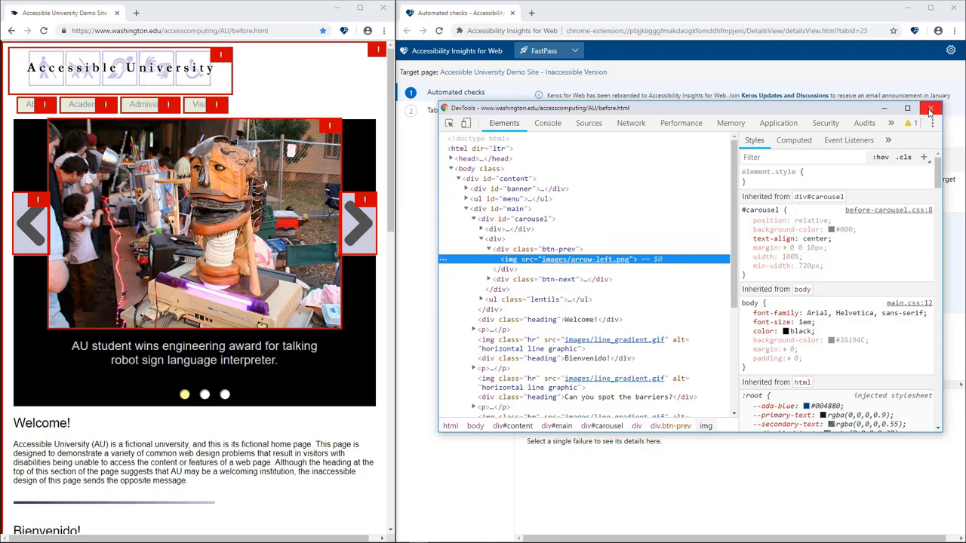
{"action": "left_click", "coordinate": [938, 109]}
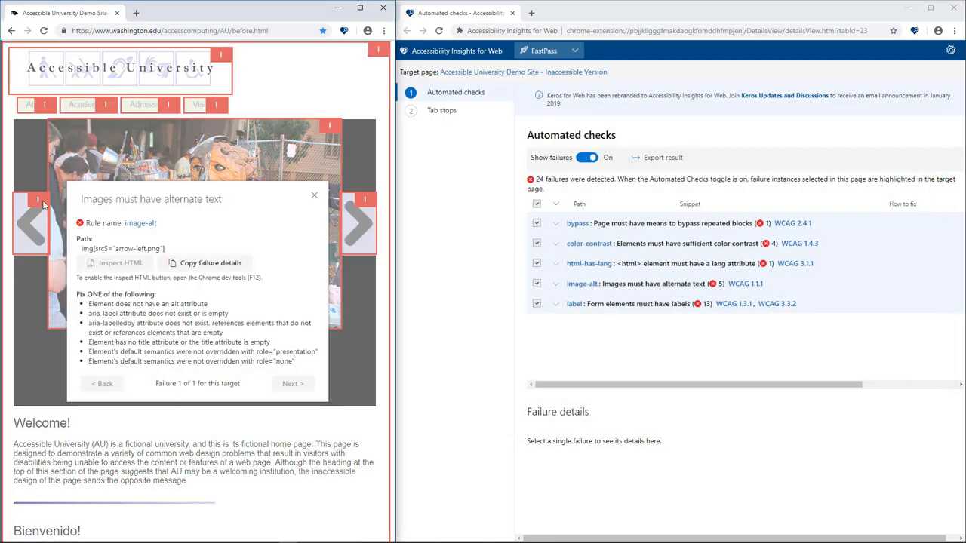
{"action": "left_click", "coordinate": [210, 263]}
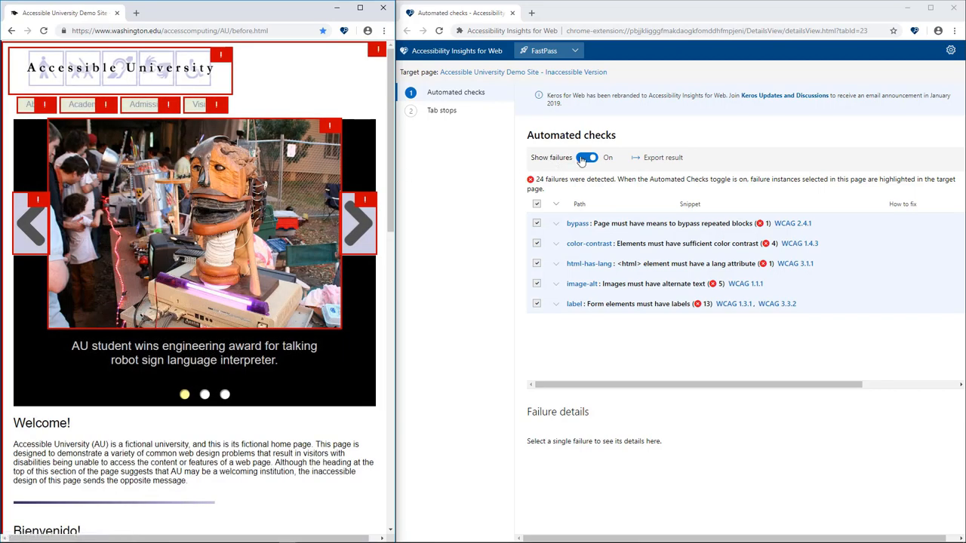
Turn off failure highlighting and read the FastPass Tab stops guidance
{"action": "left_click", "coordinate": [588, 157]}
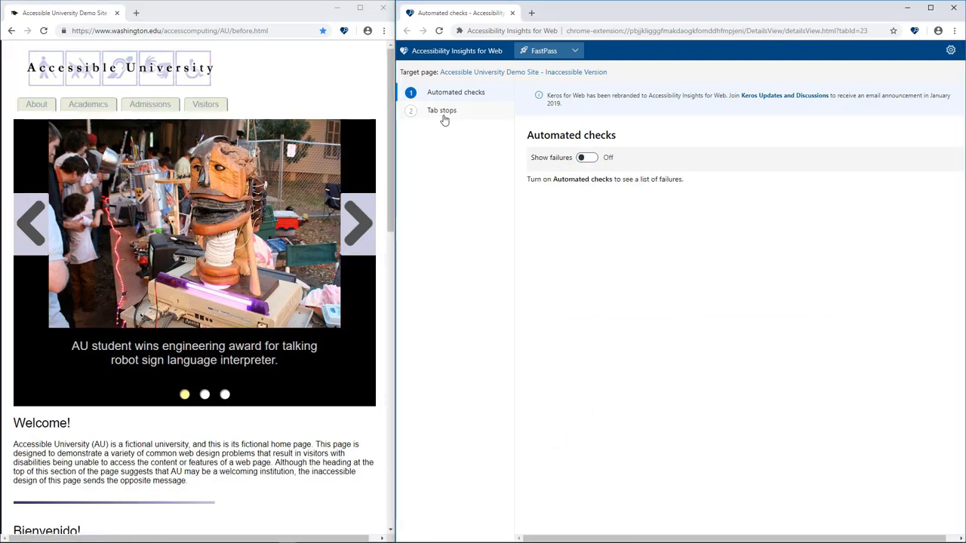
{"action": "left_click", "coordinate": [441, 110]}
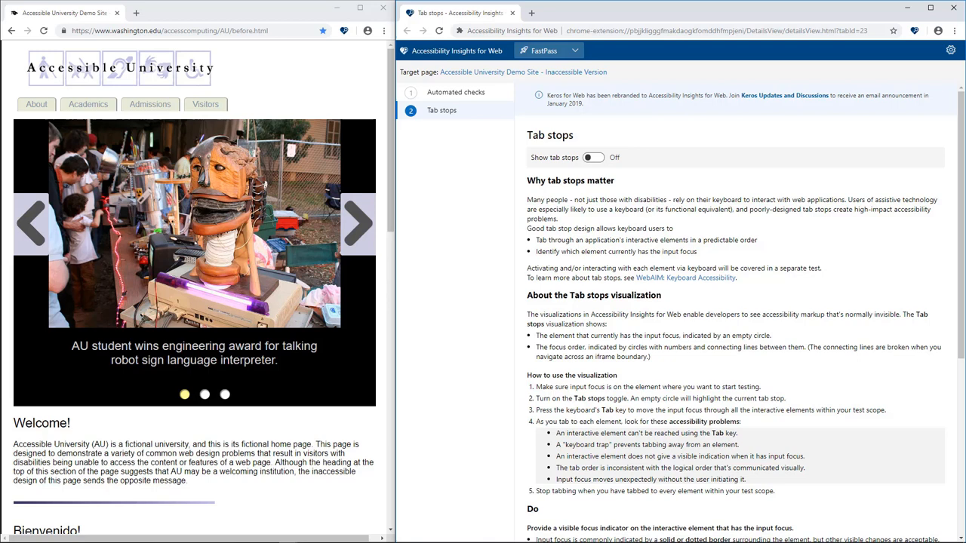
{"action": "mouse_move", "coordinate": [680, 267]}
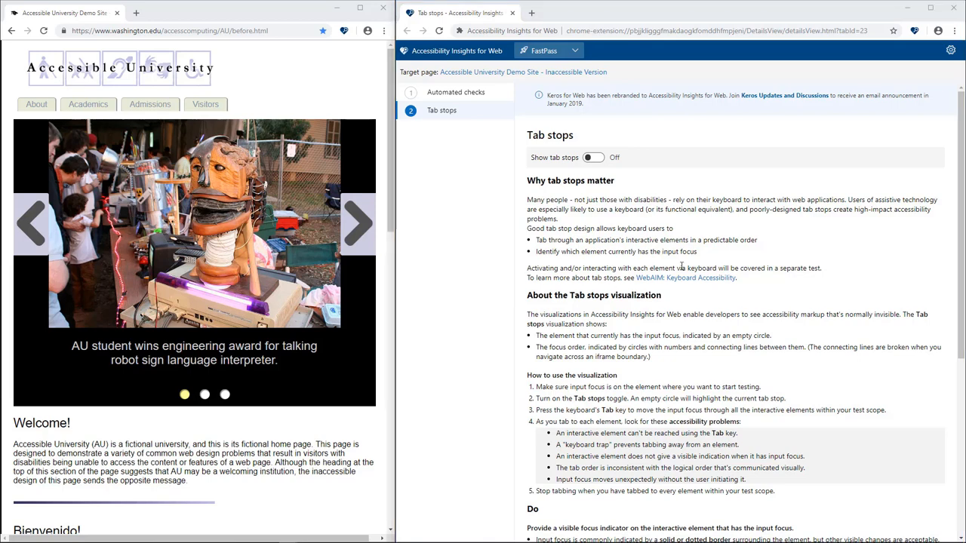
{"action": "mouse_move", "coordinate": [694, 383]}
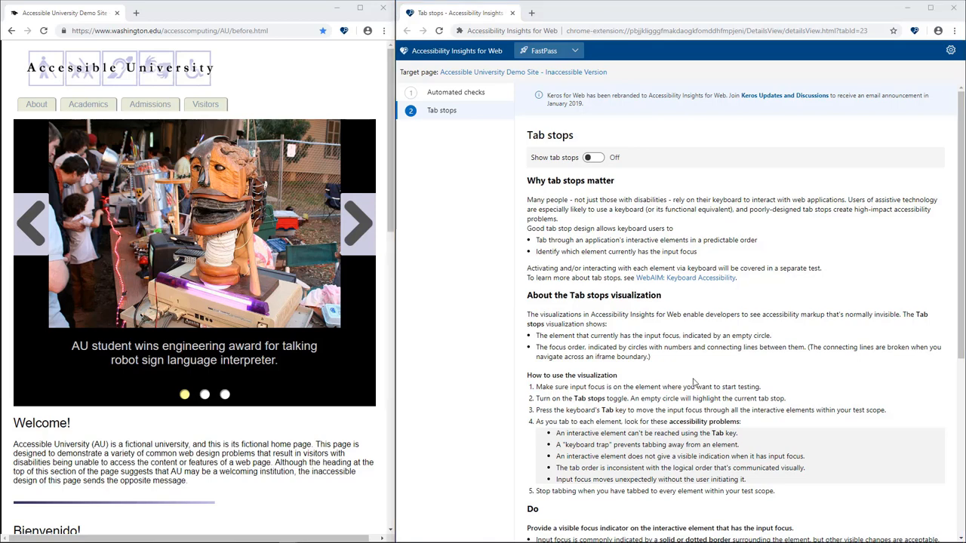
{"action": "scroll", "scroll_direction": "down", "scroll_amount": 3}
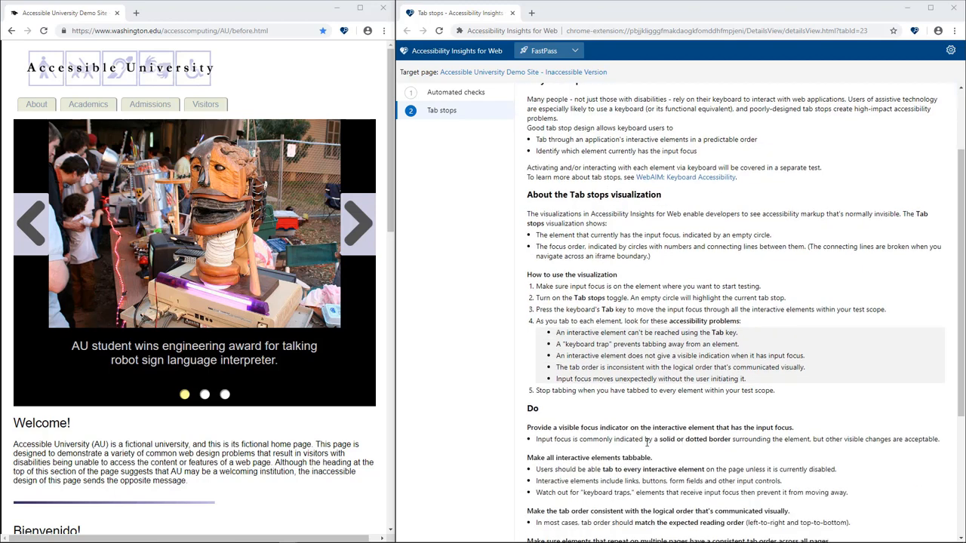
{"action": "scroll", "scroll_direction": "down", "scroll_amount": 3}
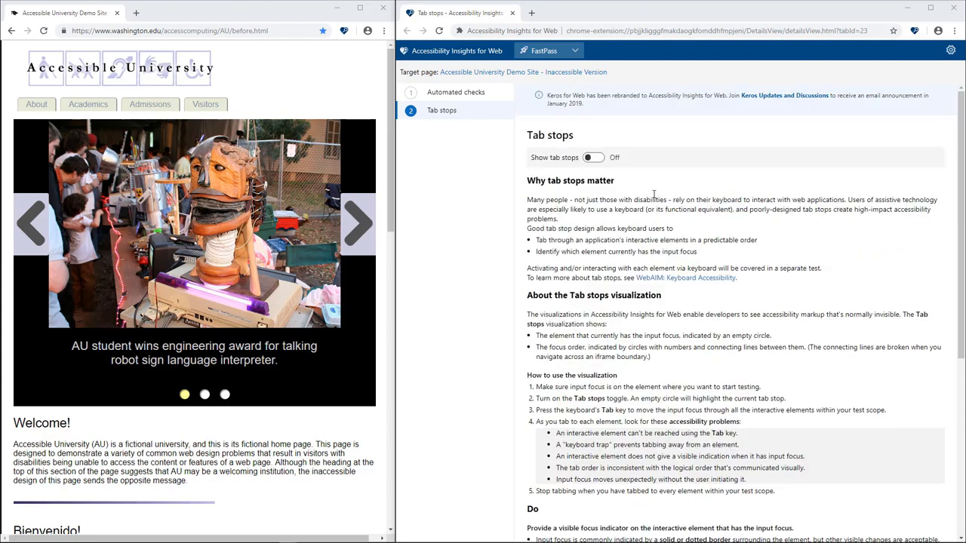
Show tab stops, Tab through the four navigation links, then turn visualization off
{"action": "left_click", "coordinate": [594, 158]}
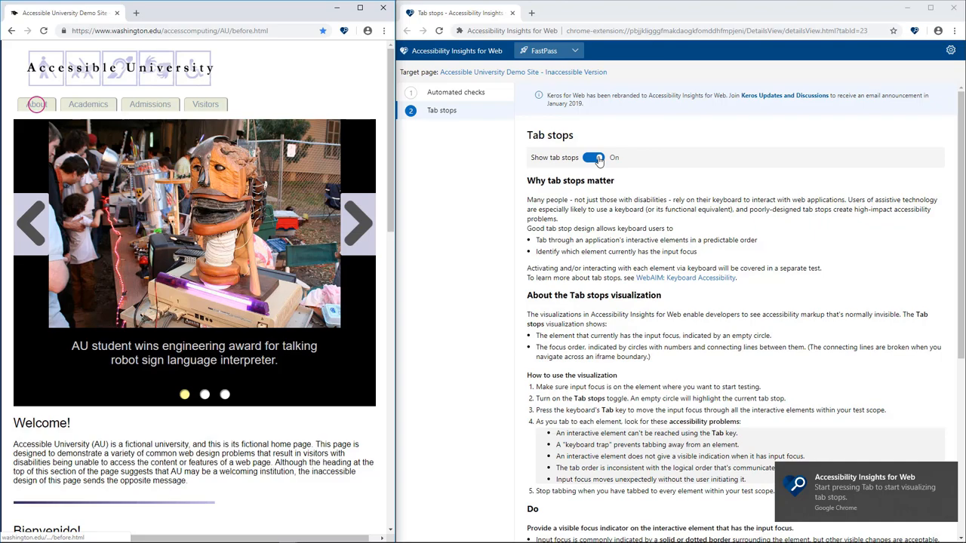
{"action": "key", "text": "Tab"}
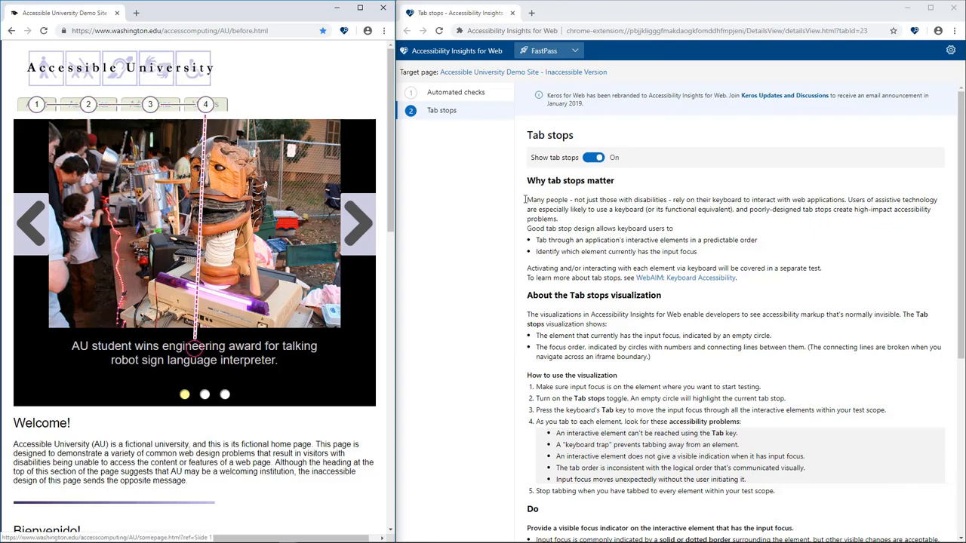
{"action": "left_click", "coordinate": [594, 156]}
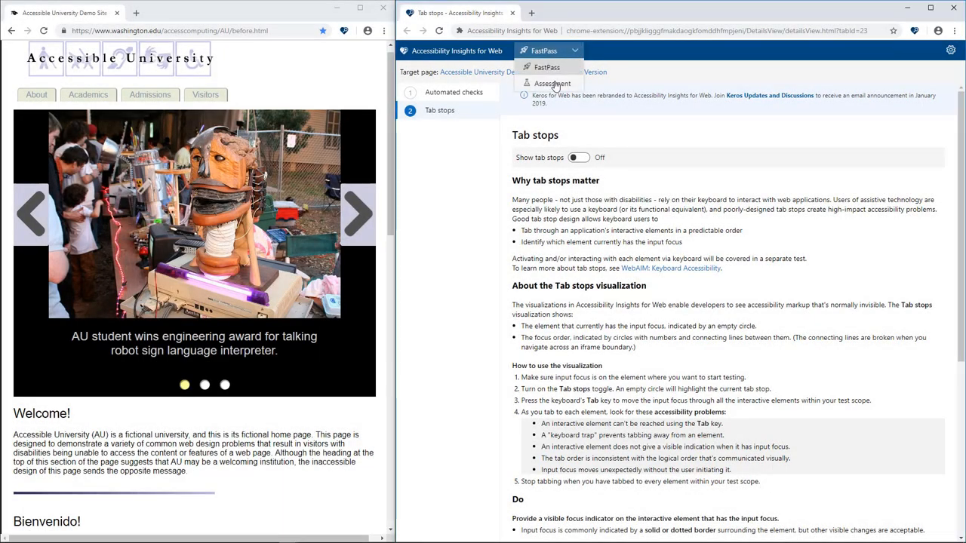
Switch to Assessment mode and view the Automated checks failures like bypass and image-alt
{"action": "left_click", "coordinate": [559, 83]}
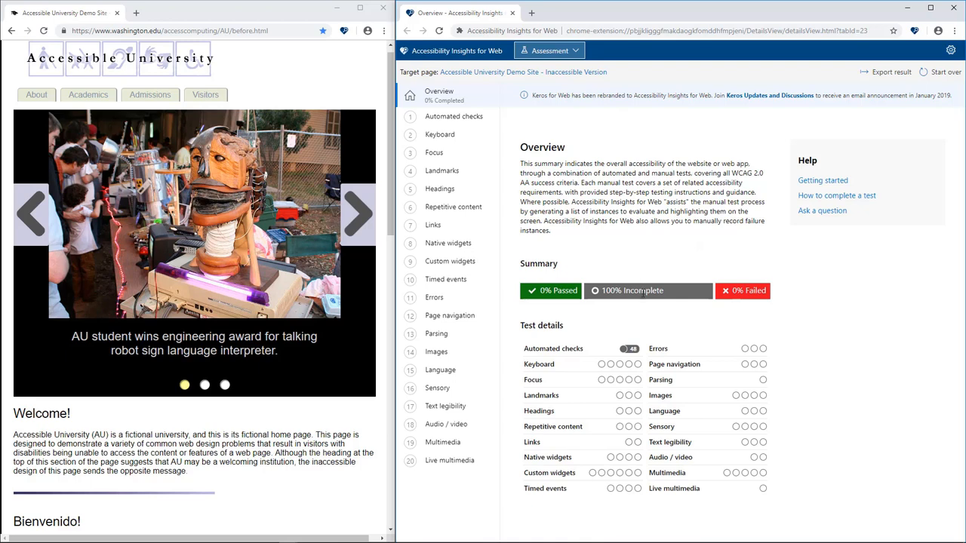
{"action": "mouse_move", "coordinate": [454, 121]}
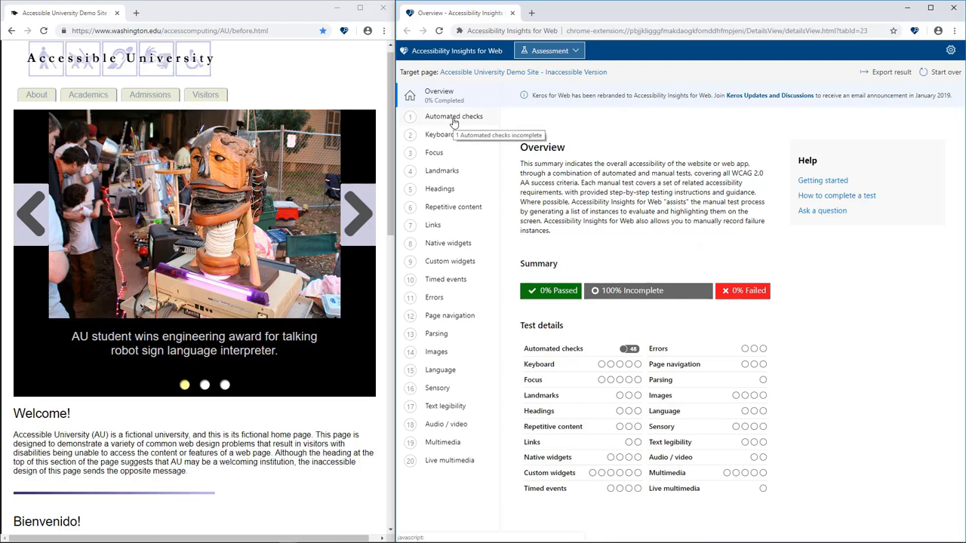
{"action": "left_click", "coordinate": [453, 116]}
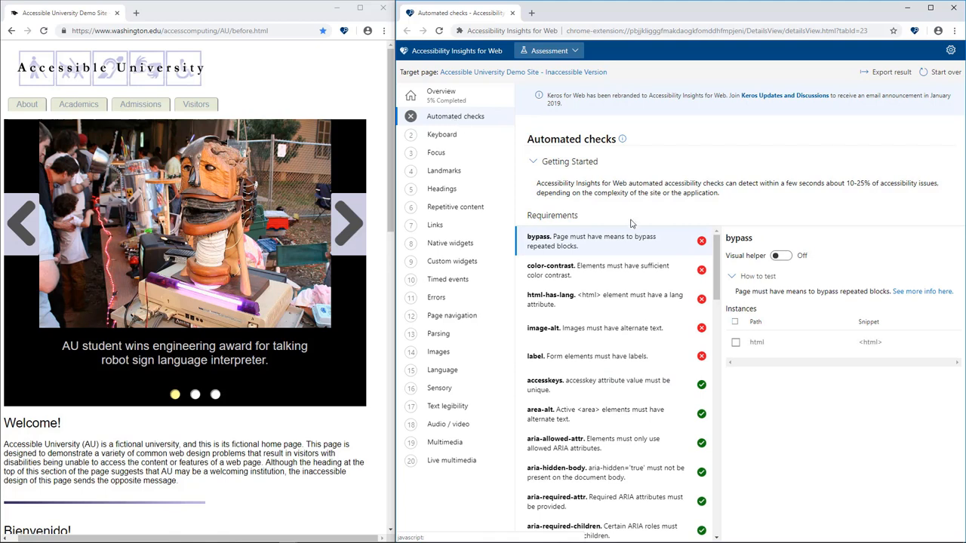
Highlight the navigation links' color-contrast failures, then move to the Images (14) test
{"action": "left_click", "coordinate": [549, 266]}
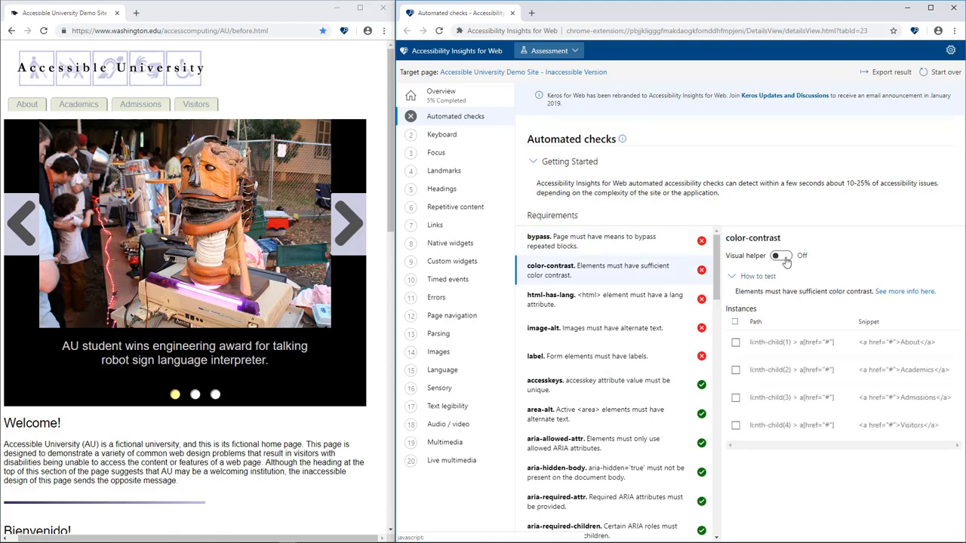
{"action": "left_click", "coordinate": [783, 256]}
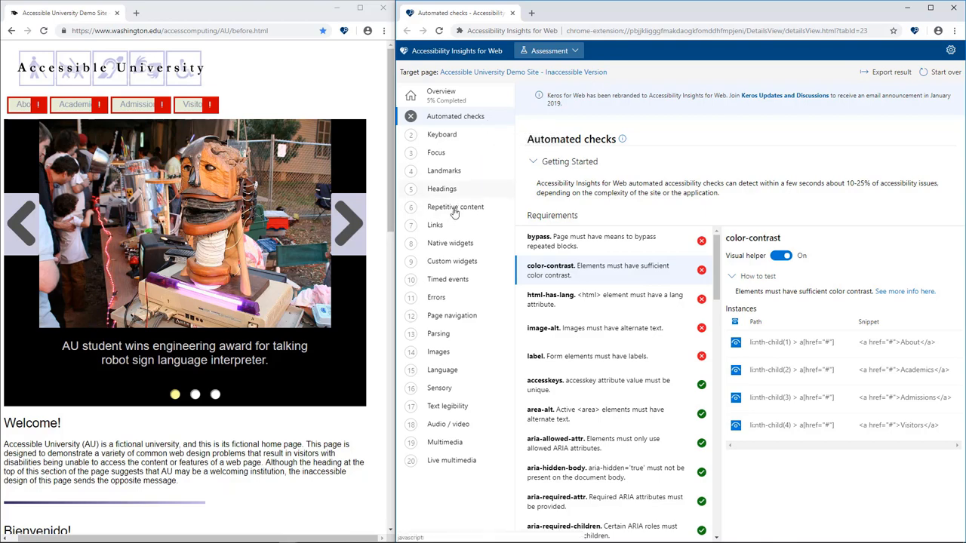
{"action": "left_click", "coordinate": [439, 351]}
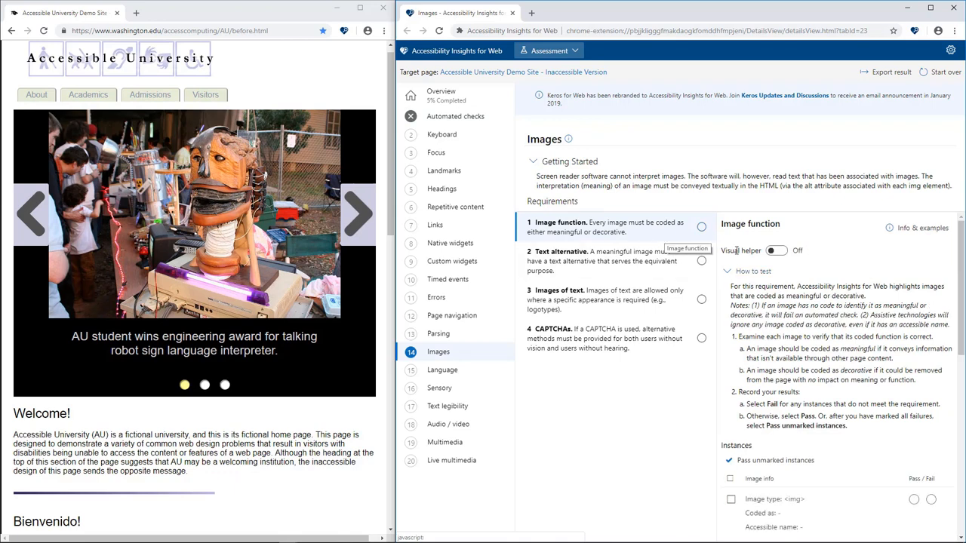
Turn on Visual helper to outline the page's images for Image function
{"action": "left_click", "coordinate": [780, 250]}
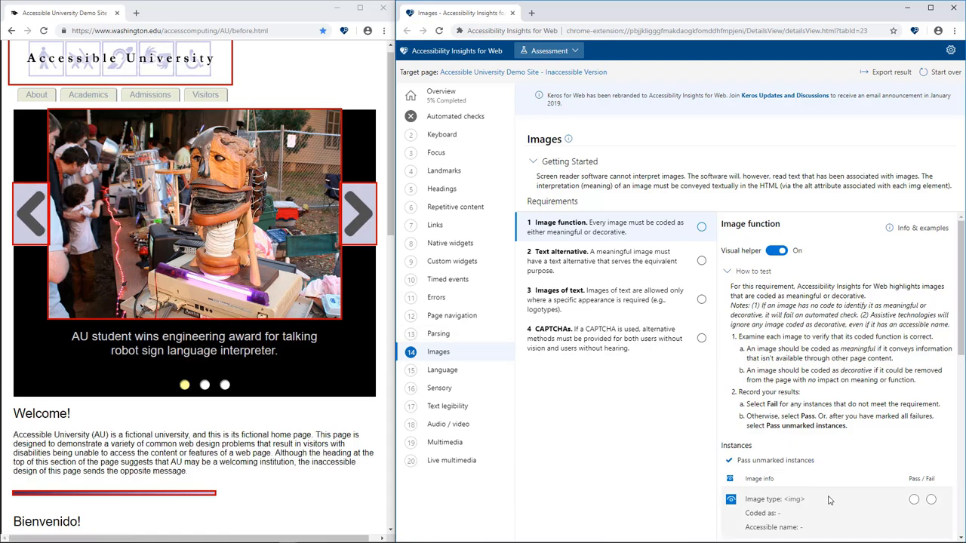
{"action": "mouse_move", "coordinate": [567, 140]}
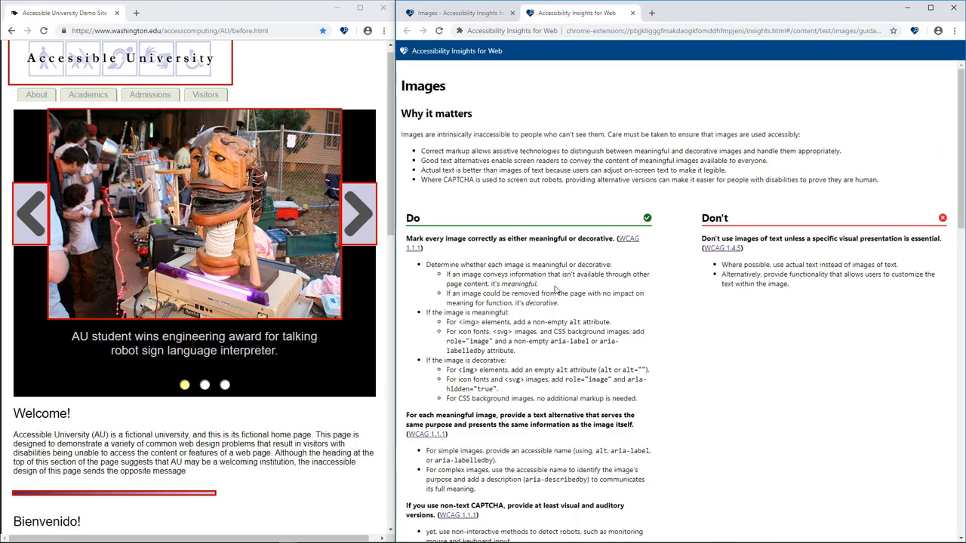
{"action": "mouse_move", "coordinate": [557, 68]}
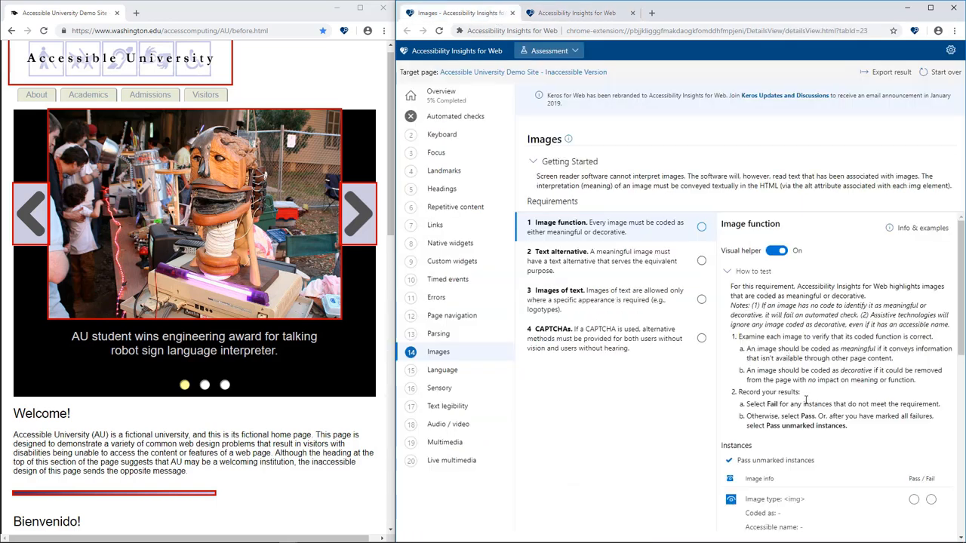
Read the Image function Info & examples panel down to examples and common failures
{"action": "left_click", "coordinate": [922, 228]}
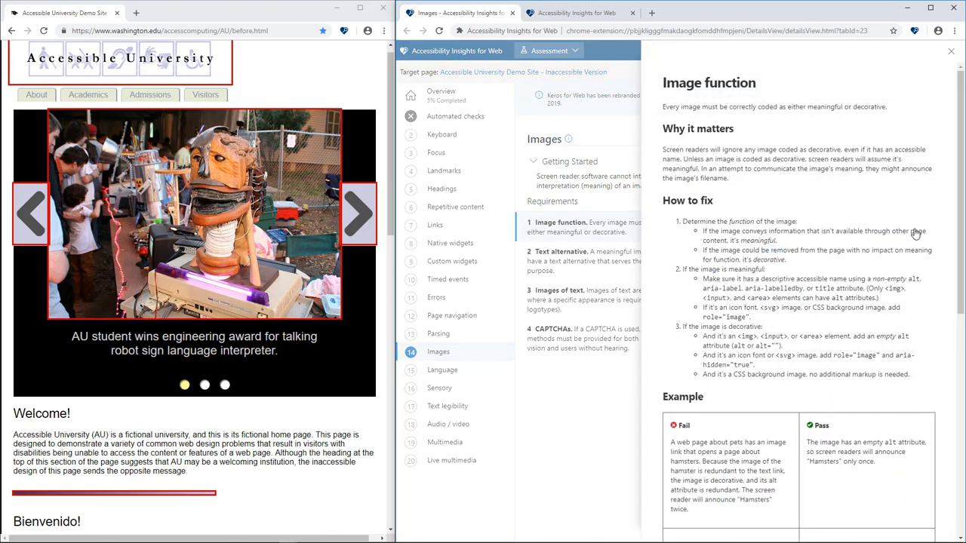
{"action": "mouse_move", "coordinate": [848, 267]}
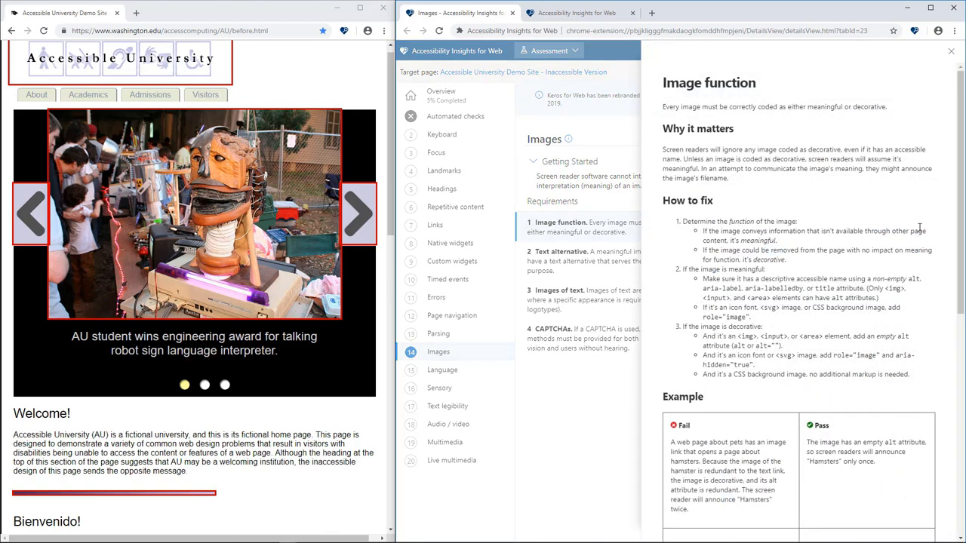
{"action": "scroll", "scroll_direction": "down", "scroll_amount": 3}
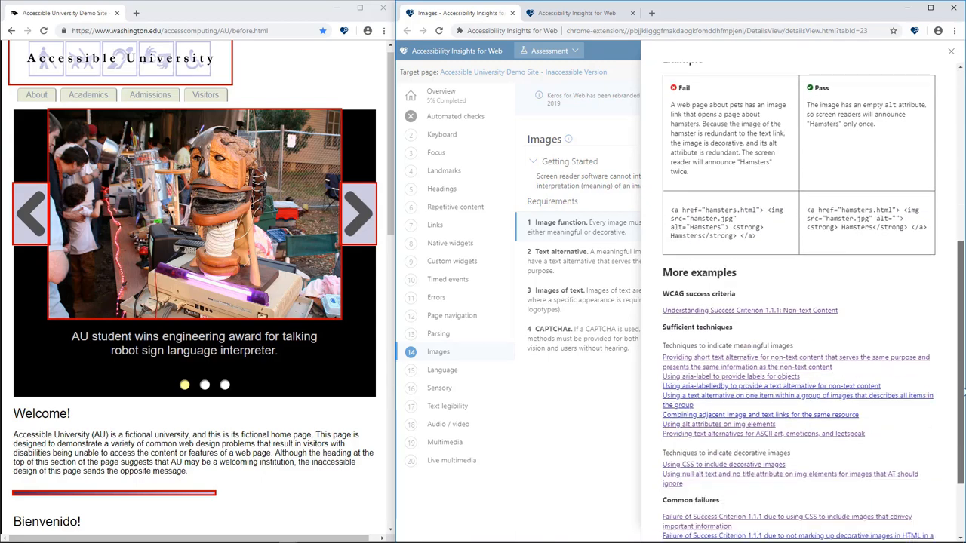
{"action": "scroll", "scroll_direction": "down", "scroll_amount": 3}
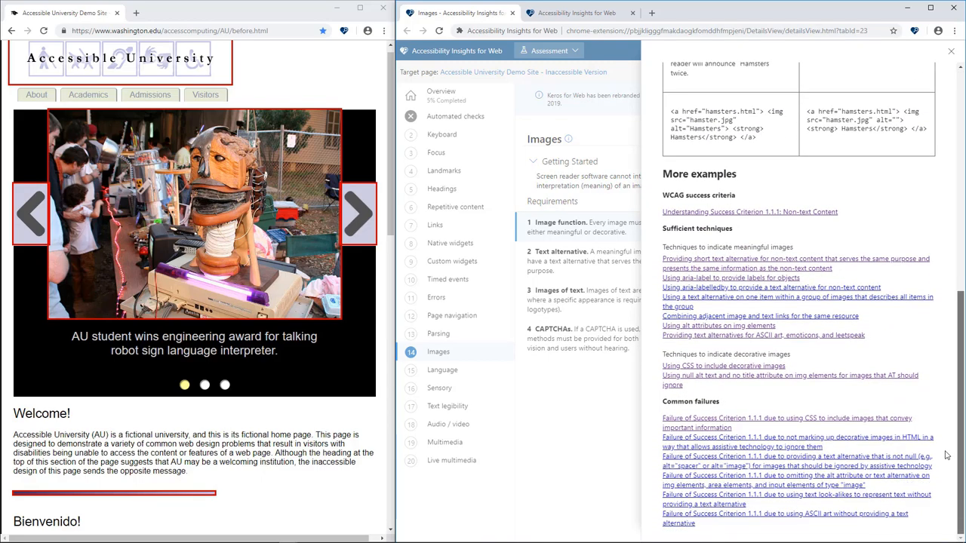